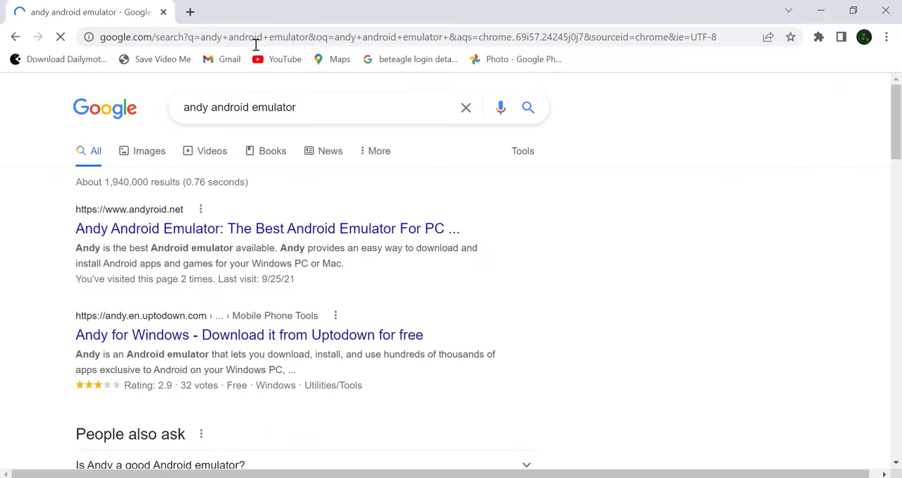
Open the Uptodown 'Andy for Windows' result from the Google search for 'andy android emulator'
{"action": "scroll", "scroll_direction": "down", "scroll_amount": 3}
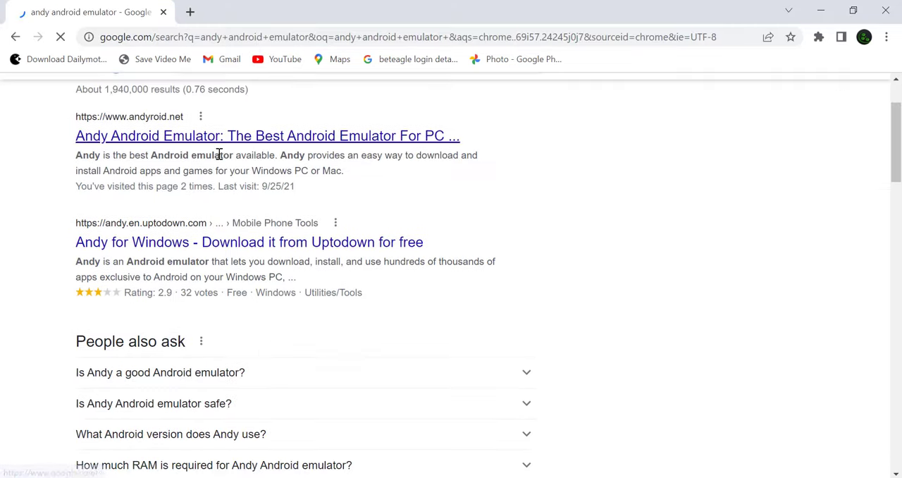
{"action": "left_click", "coordinate": [248, 243]}
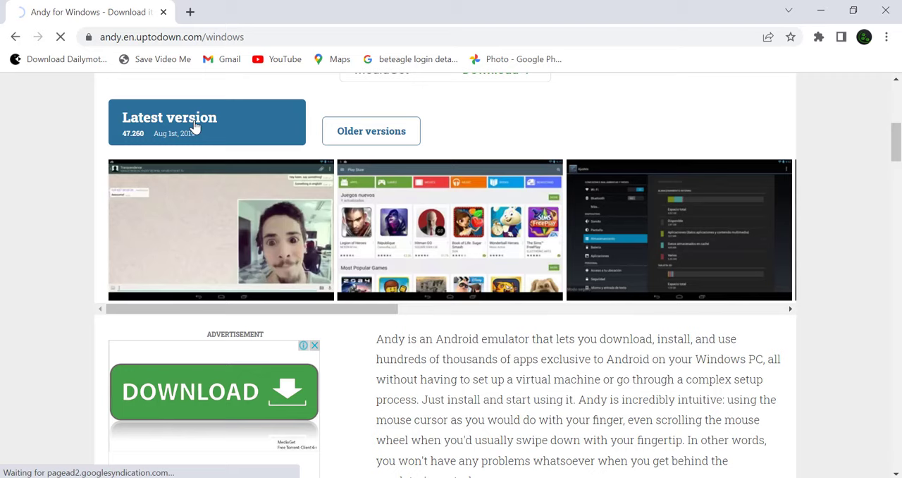
Download the latest Andy 47.260 Windows installer and launch it from the download bar
{"action": "left_click", "coordinate": [206, 121]}
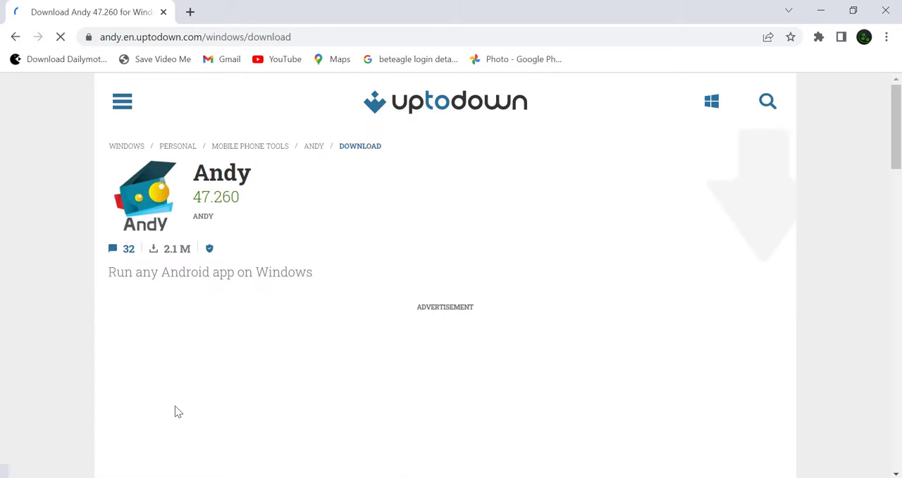
{"action": "scroll", "scroll_direction": "down", "scroll_amount": 3}
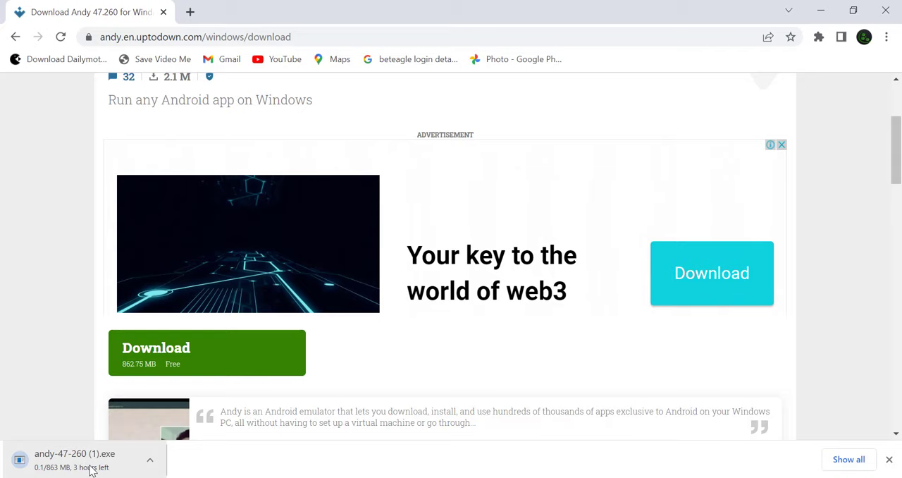
{"action": "left_click", "coordinate": [150, 459]}
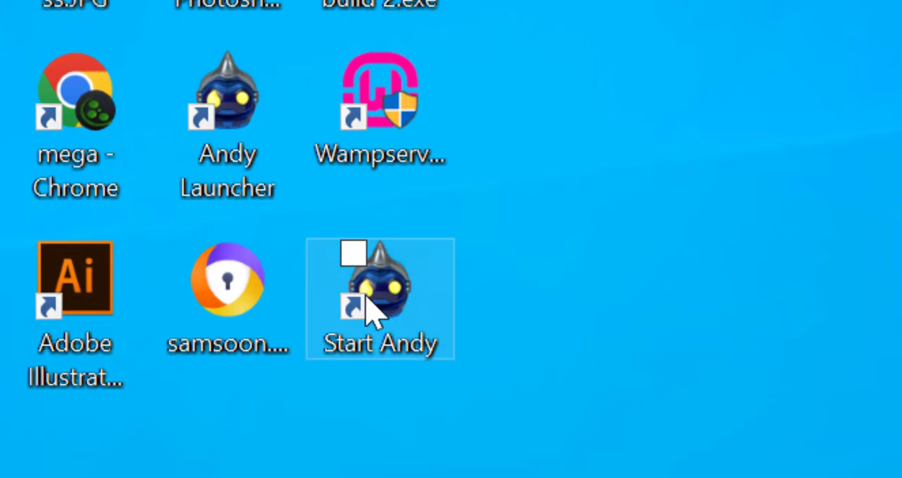
Launch Andy from the 'Start Andy' shortcut and go to the Play Store on its home screen
{"action": "double_click", "coordinate": [380, 289]}
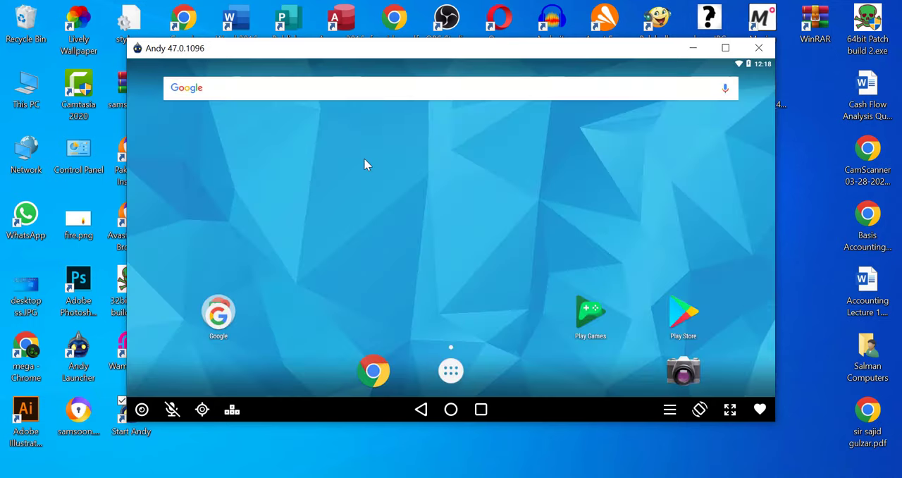
{"action": "left_click", "coordinate": [682, 310]}
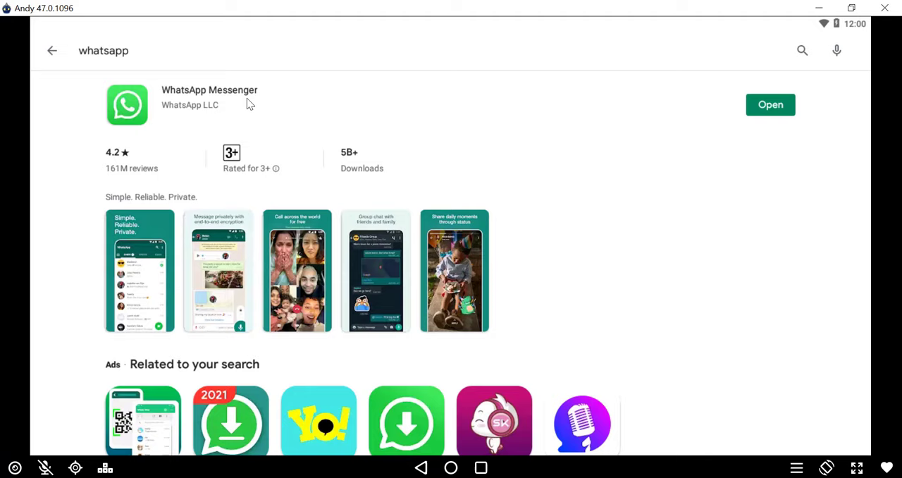
{"action": "mouse_move", "coordinate": [770, 114]}
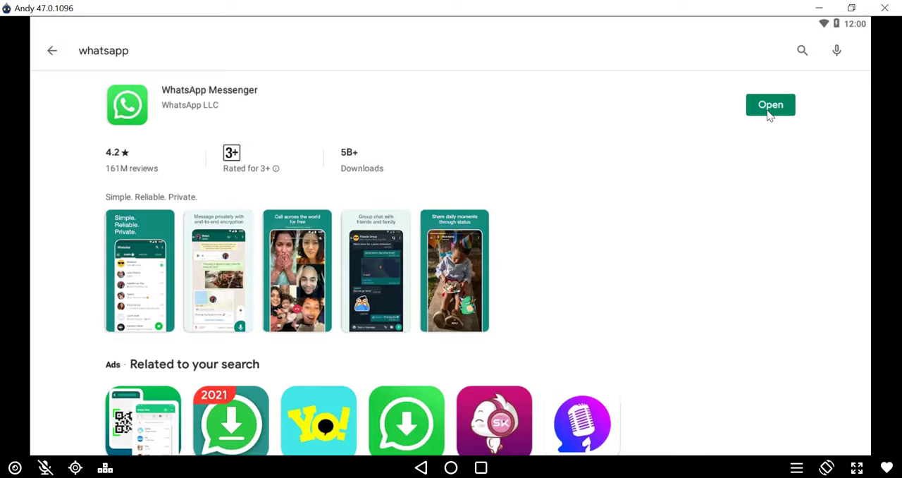
Launch WhatsApp Messenger from its Play Store page inside the emulator
{"action": "left_click", "coordinate": [770, 105]}
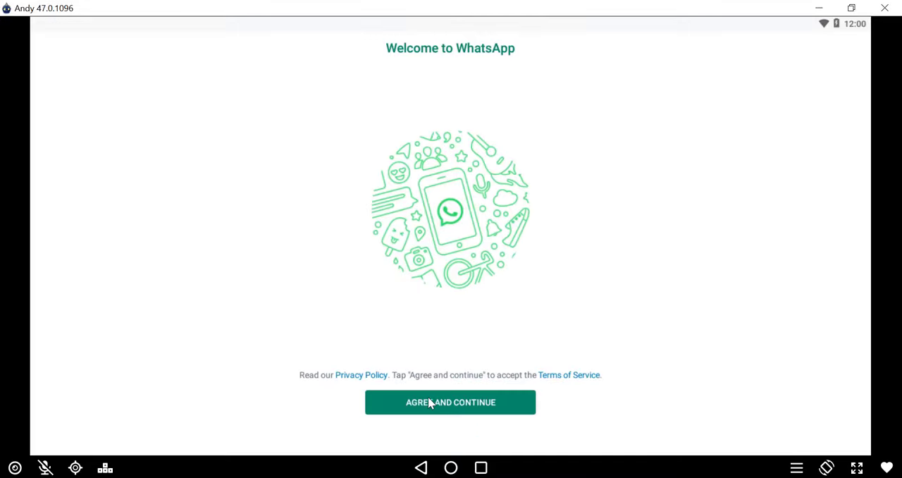
{"action": "mouse_move", "coordinate": [429, 407]}
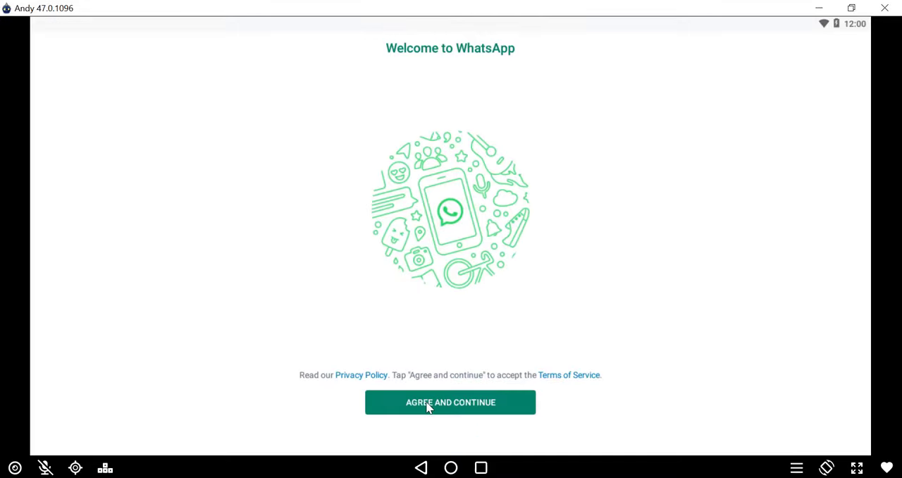
Accept WhatsApp's terms and submit the phone number, confirming it is correct
{"action": "left_click", "coordinate": [451, 401]}
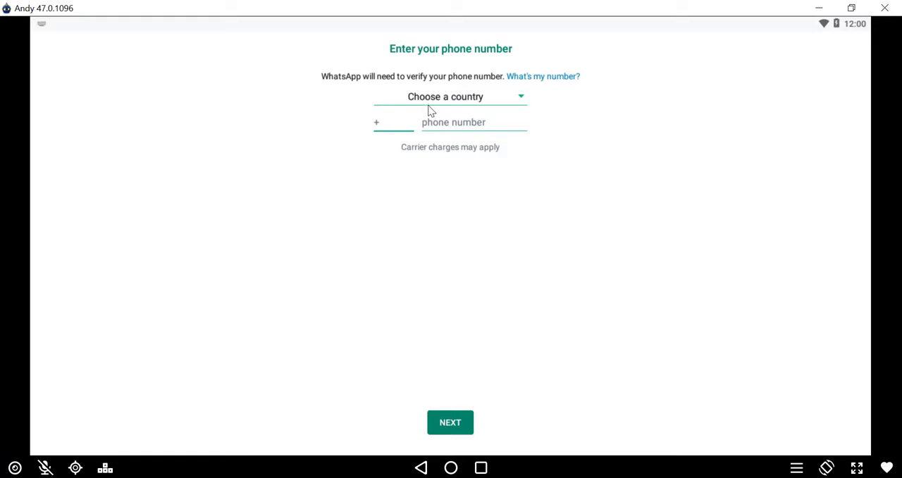
{"action": "left_click", "coordinate": [450, 422]}
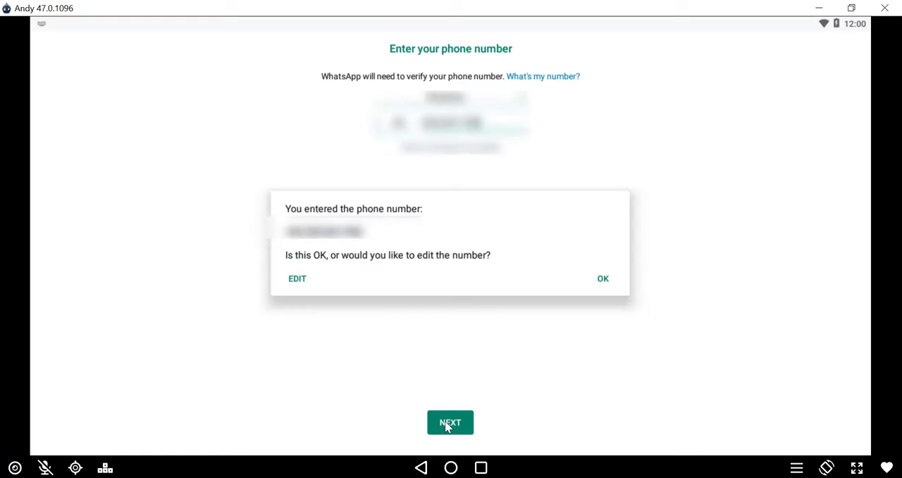
{"action": "mouse_move", "coordinate": [603, 278]}
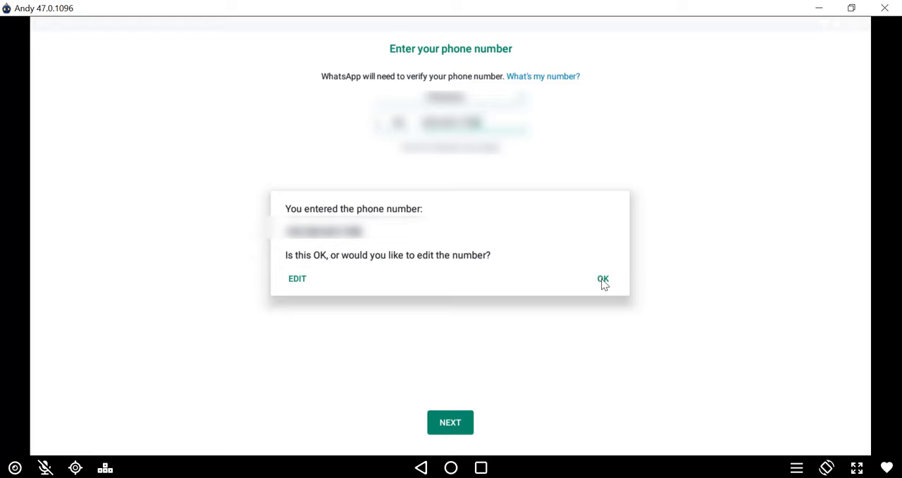
{"action": "left_click", "coordinate": [603, 279]}
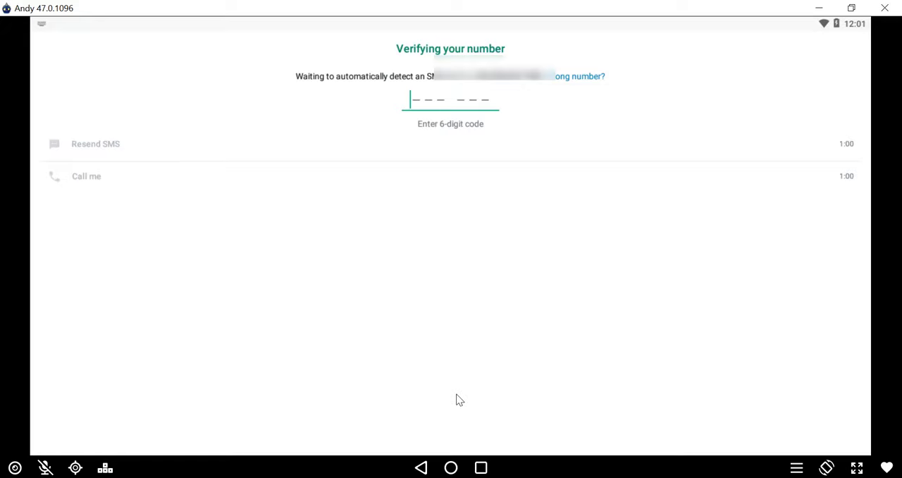
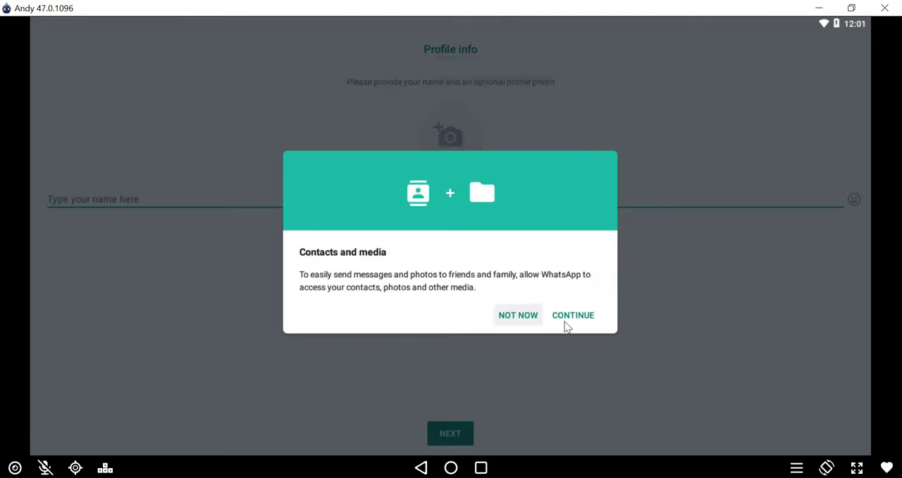
Allow WhatsApp access to contacts and media, then save the profile name to start initializing
{"action": "left_click", "coordinate": [572, 316]}
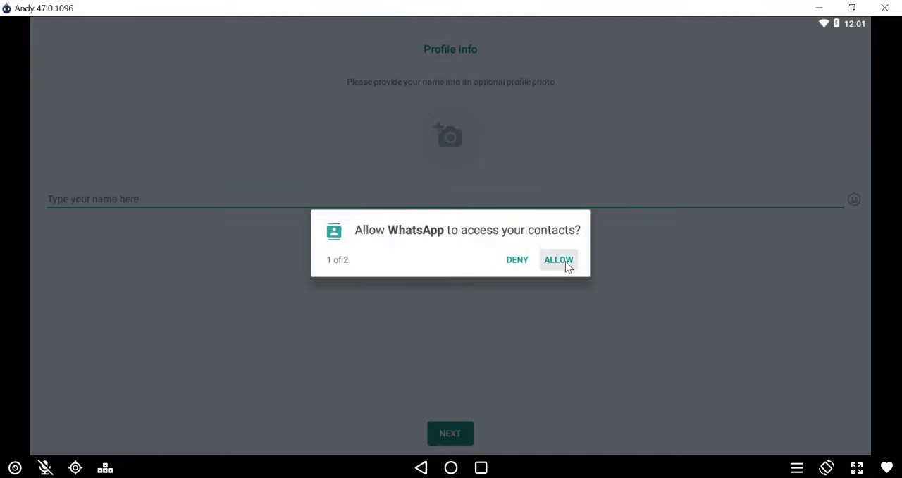
{"action": "left_click", "coordinate": [558, 259]}
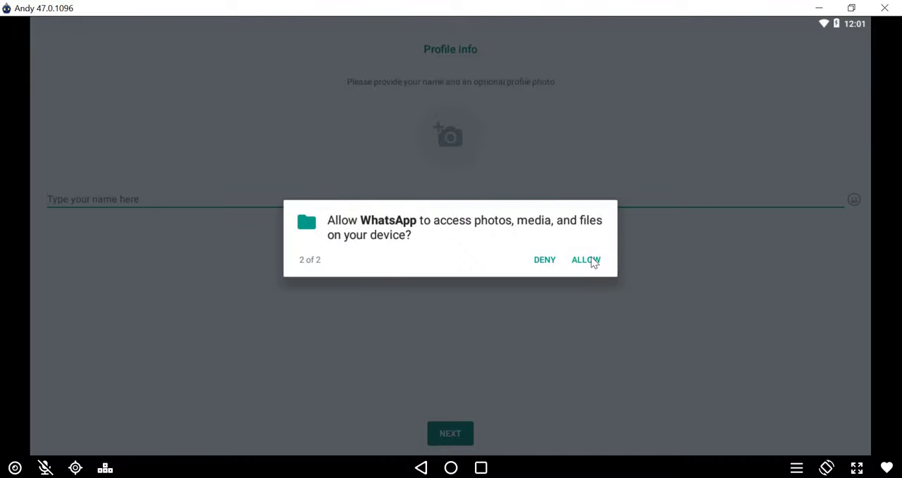
{"action": "left_click", "coordinate": [585, 259]}
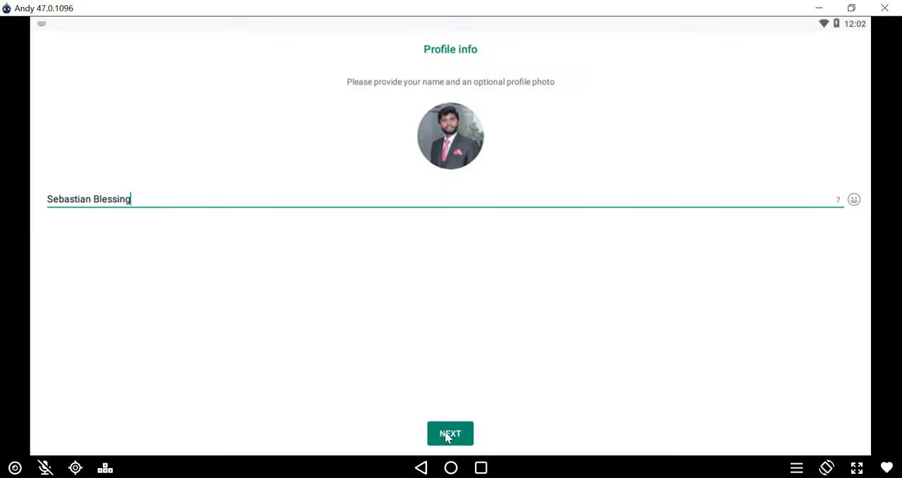
{"action": "left_click", "coordinate": [451, 433]}
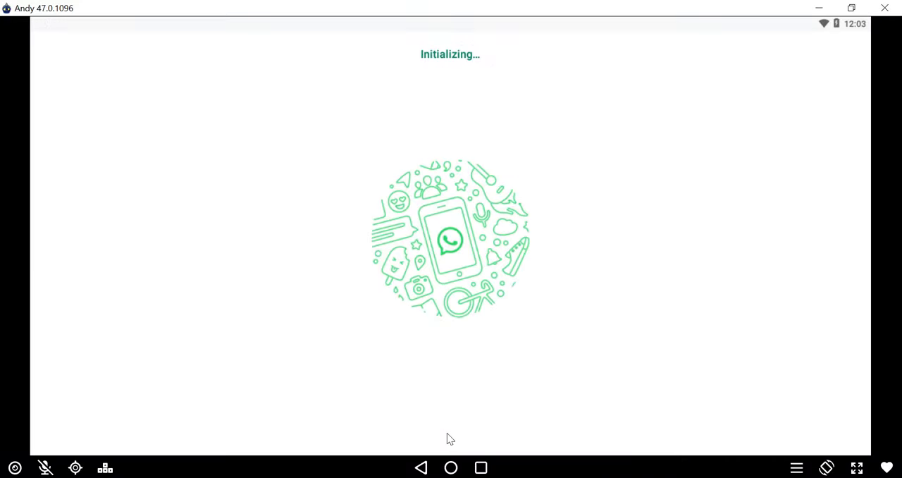